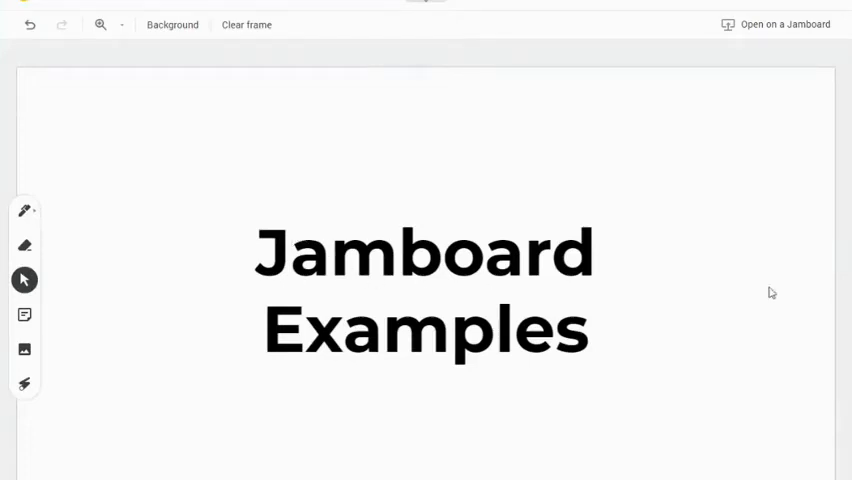
mouse_move(724, 324)
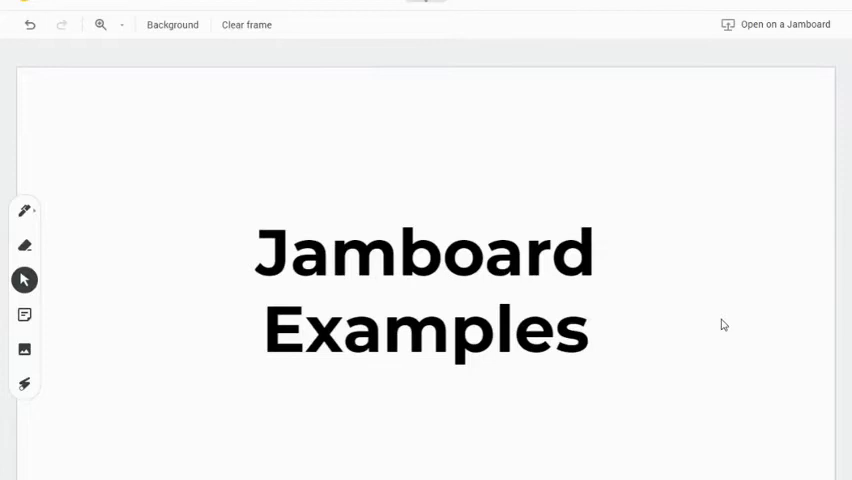
mouse_move(704, 328)
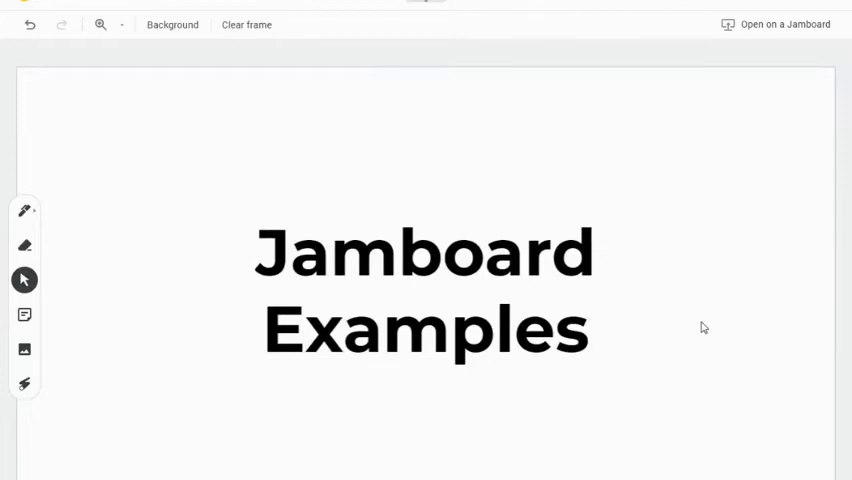
- Advance from the title frame to the answer-is-100 example frame
click(484, 12)
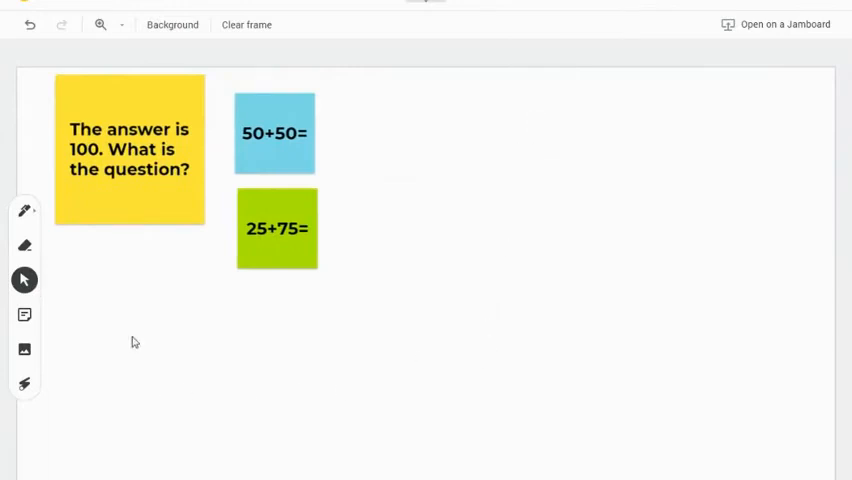
mouse_move(156, 238)
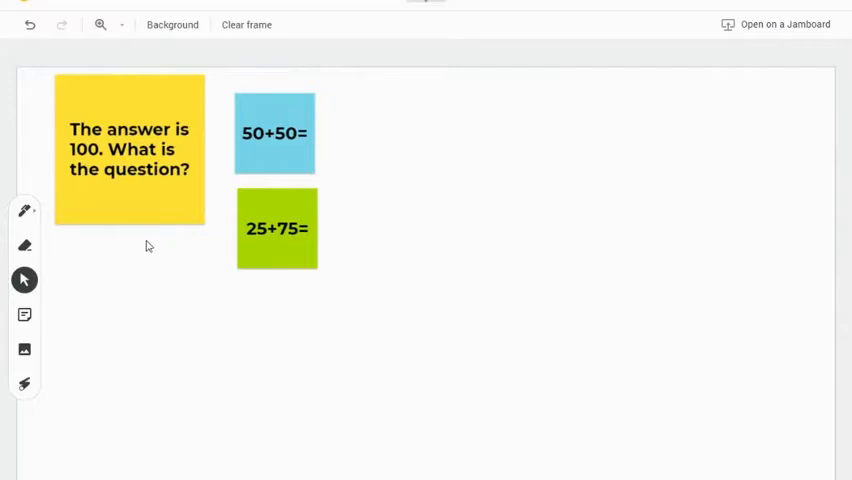
- Add a blue sticky note '45+65' and position it beside the 50+50= note
click(24, 314)
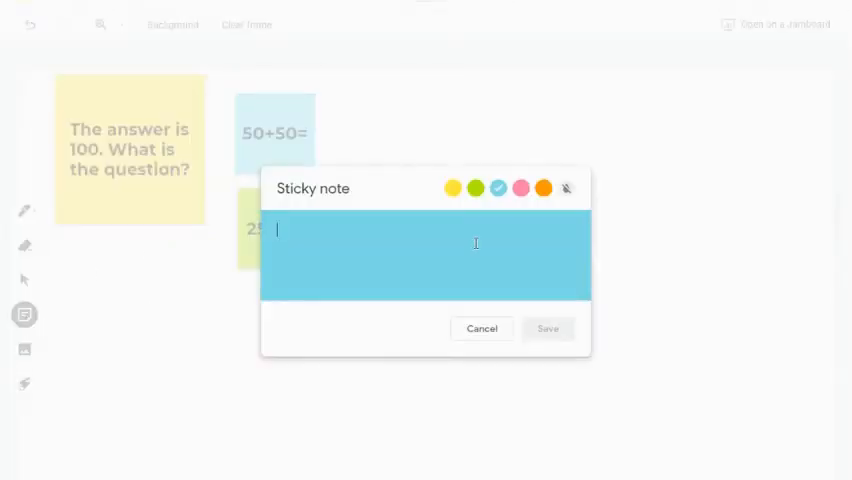
text(45+65)
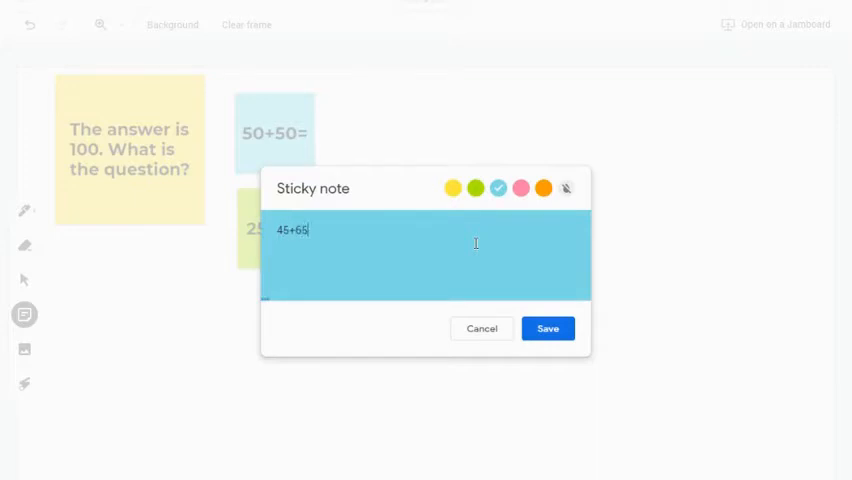
click(548, 328)
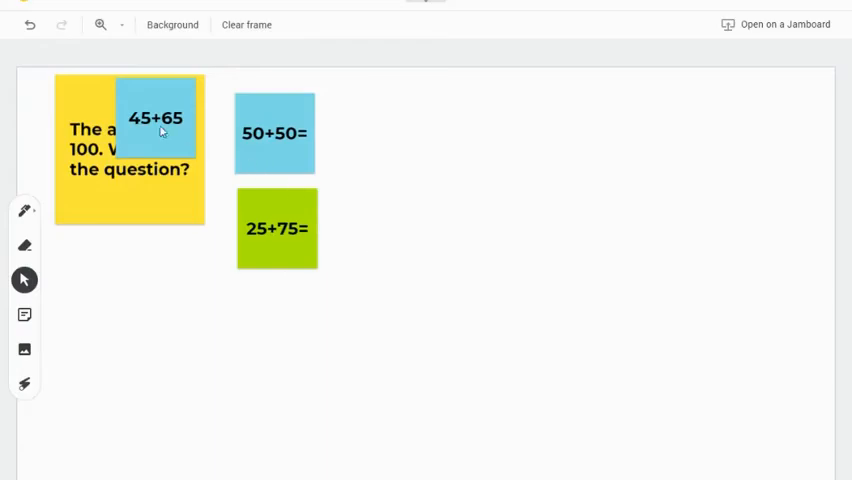
drag(156, 118, 372, 130)
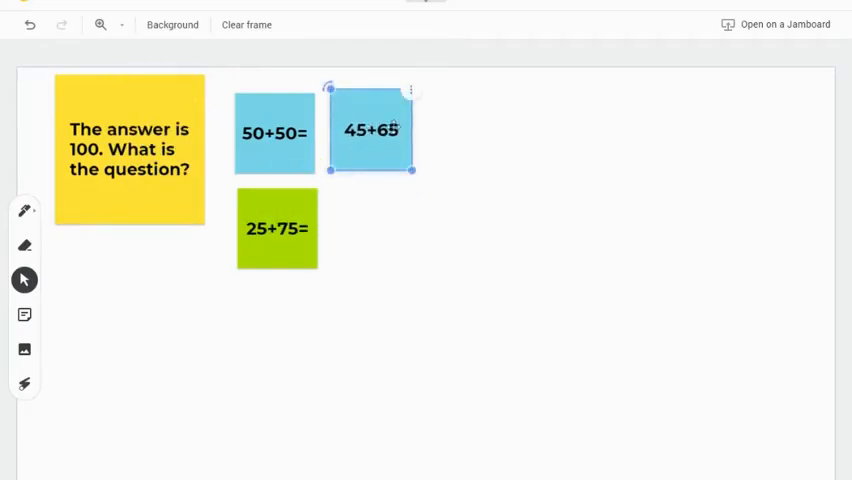
drag(372, 130, 290, 332)
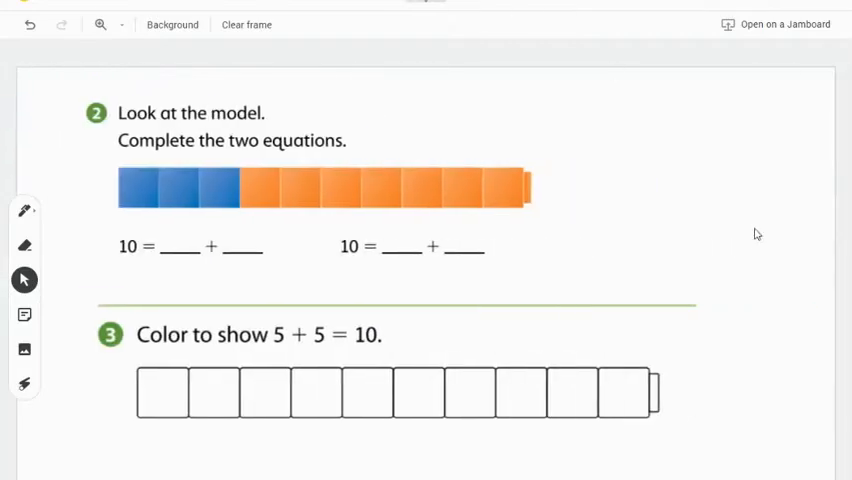
mouse_move(650, 232)
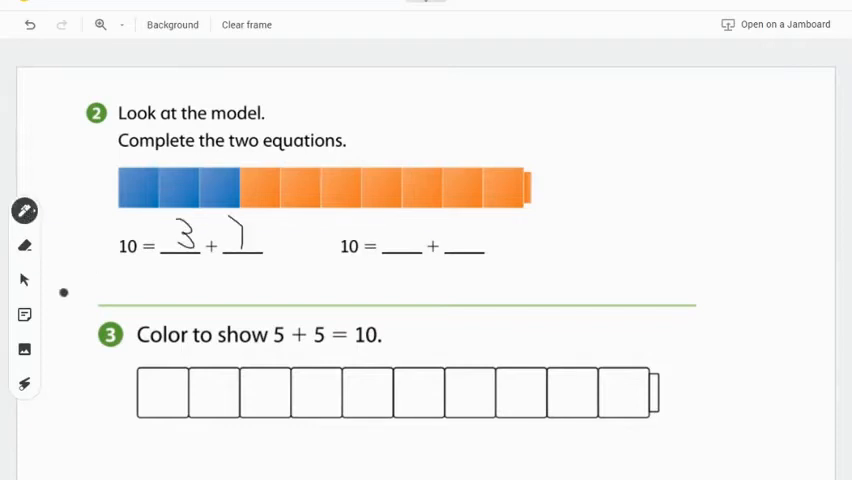
- Add a '3' sticky note into the second equation's first blank and return to the Pen
click(24, 314)
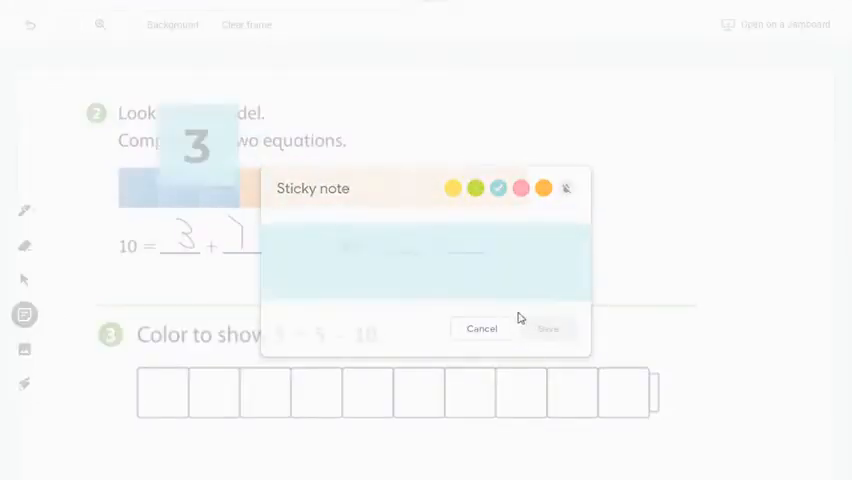
click(480, 328)
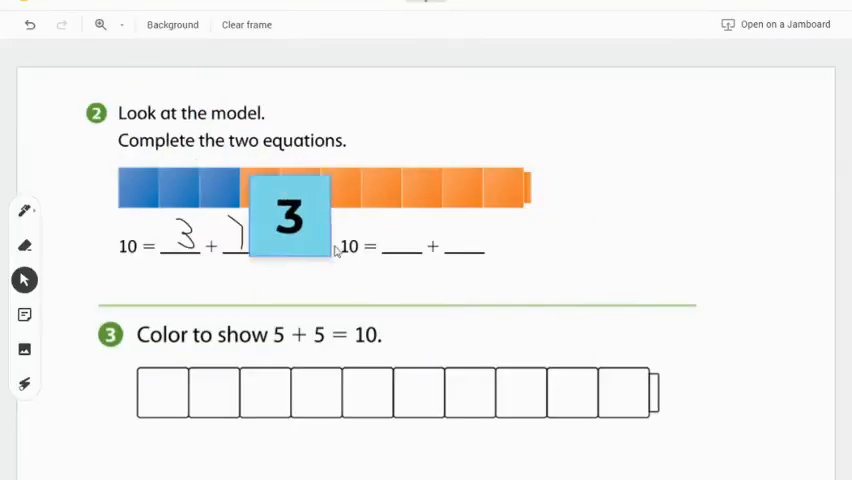
drag(288, 216, 384, 230)
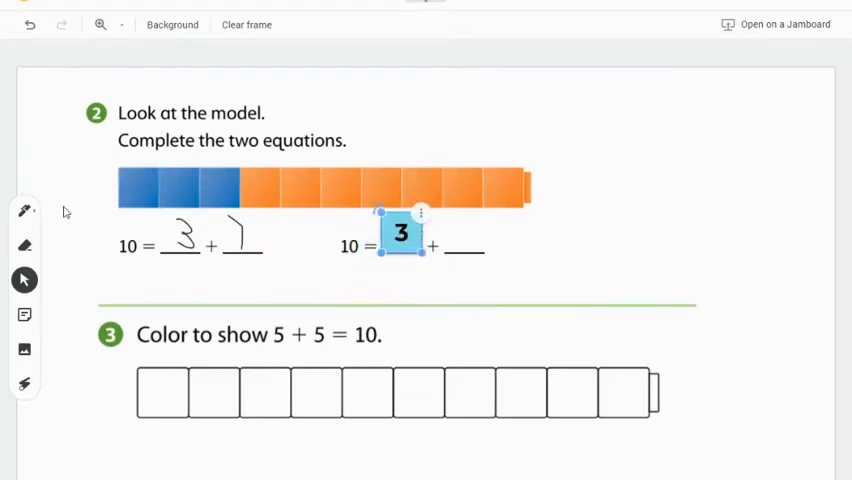
click(24, 212)
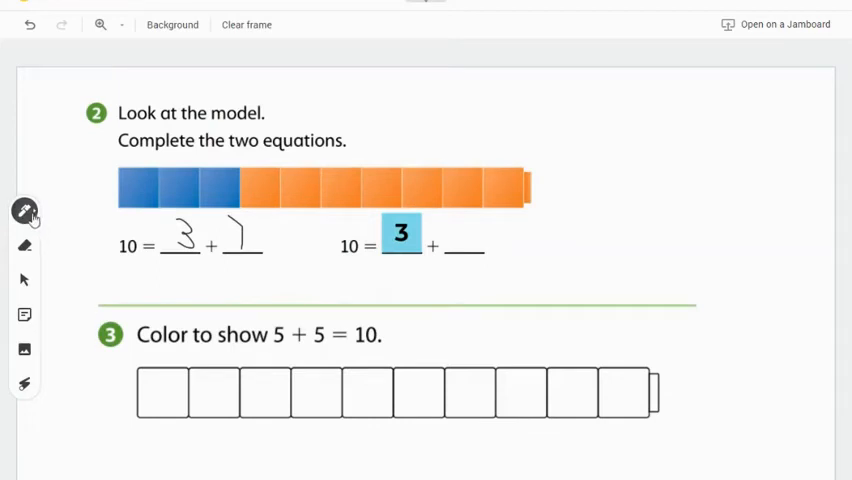
click(24, 212)
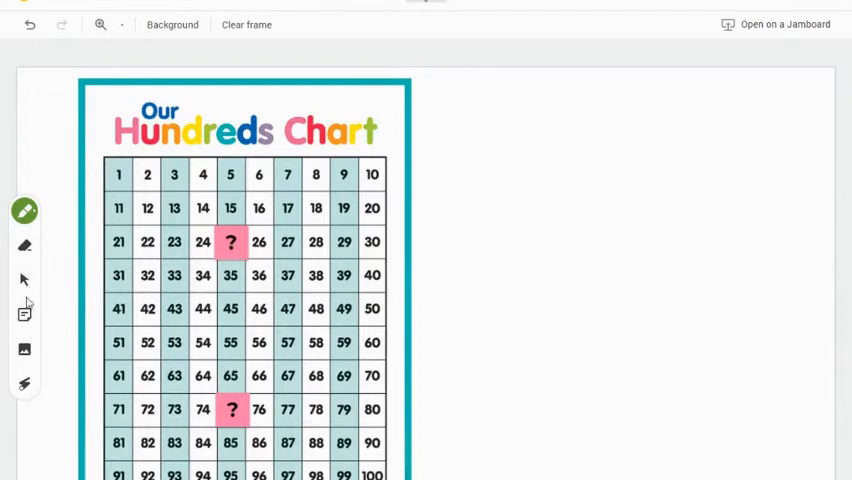
- Peek under the ? note on 25, re-cover it, select the ? on 75, and advance frames
drag(230, 242, 460, 244)
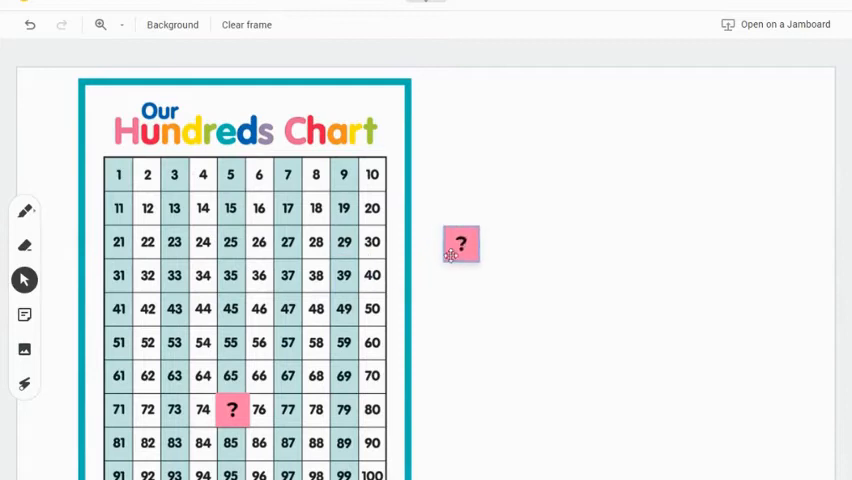
drag(460, 244, 230, 242)
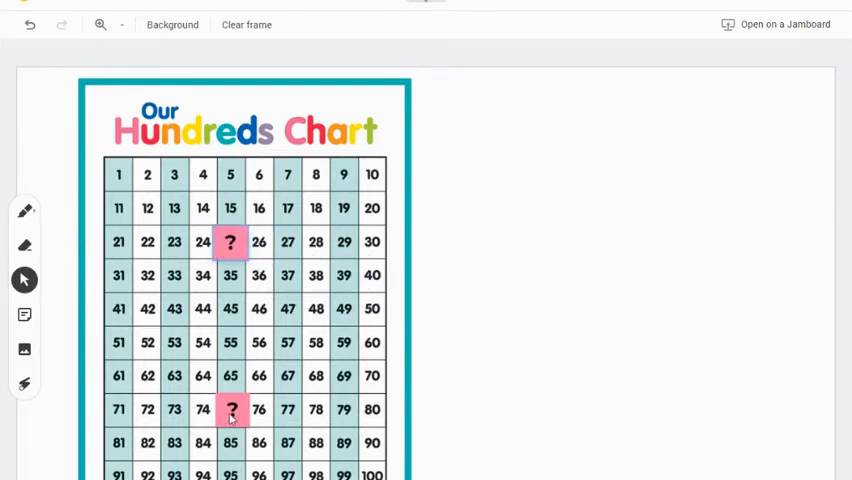
click(230, 410)
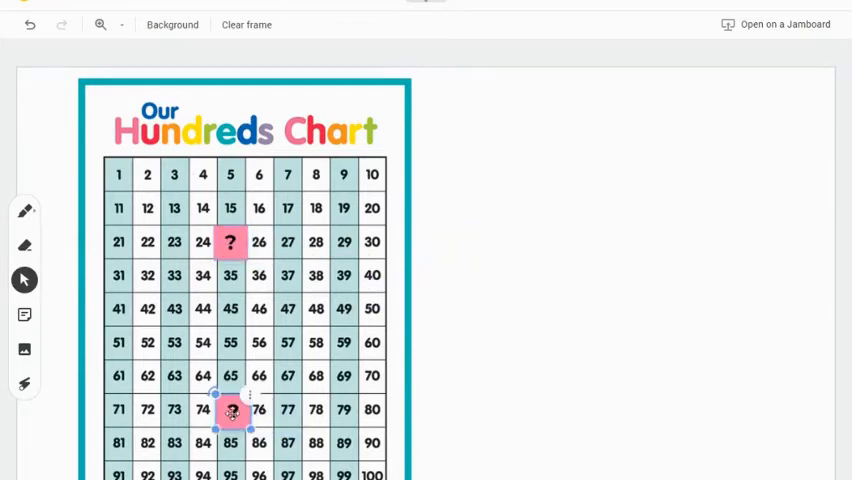
click(484, 12)
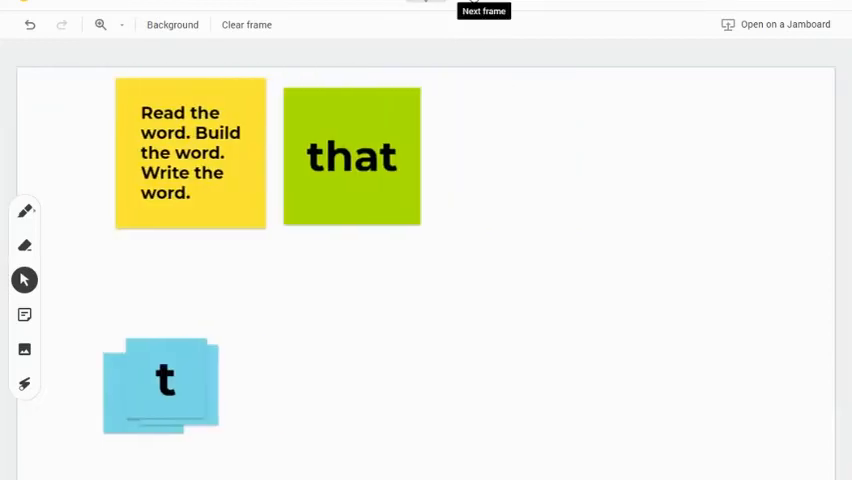
mouse_move(296, 348)
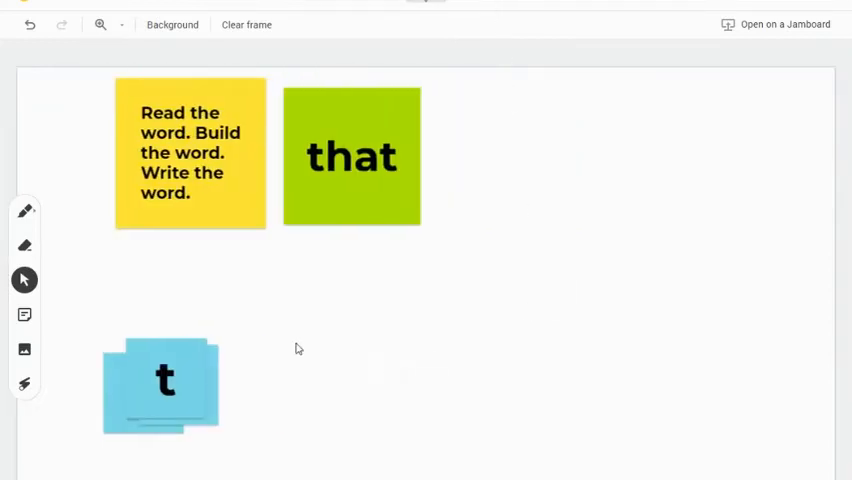
mouse_move(284, 320)
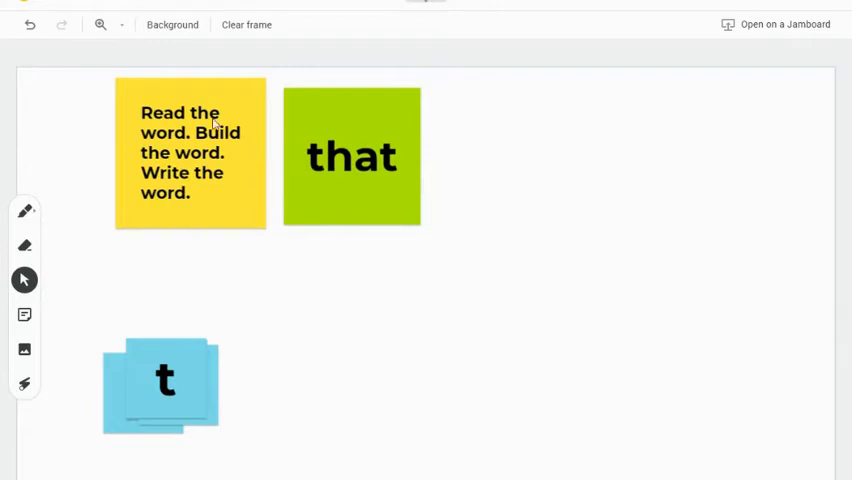
mouse_move(238, 194)
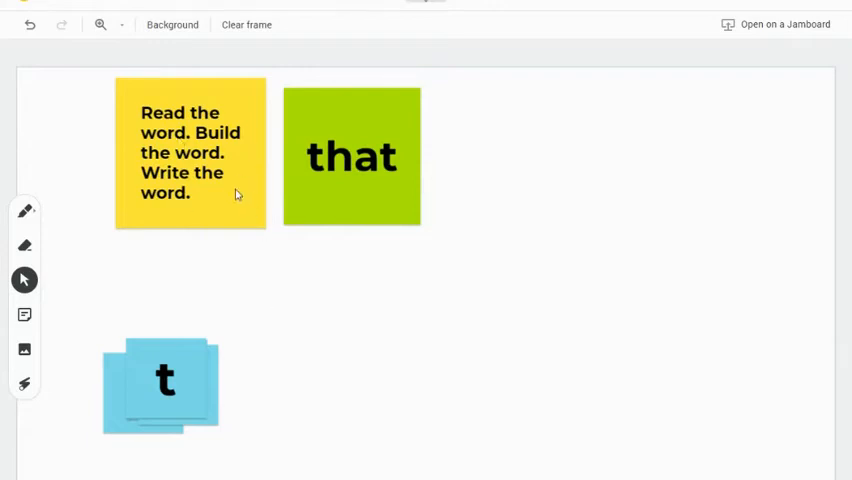
mouse_move(372, 206)
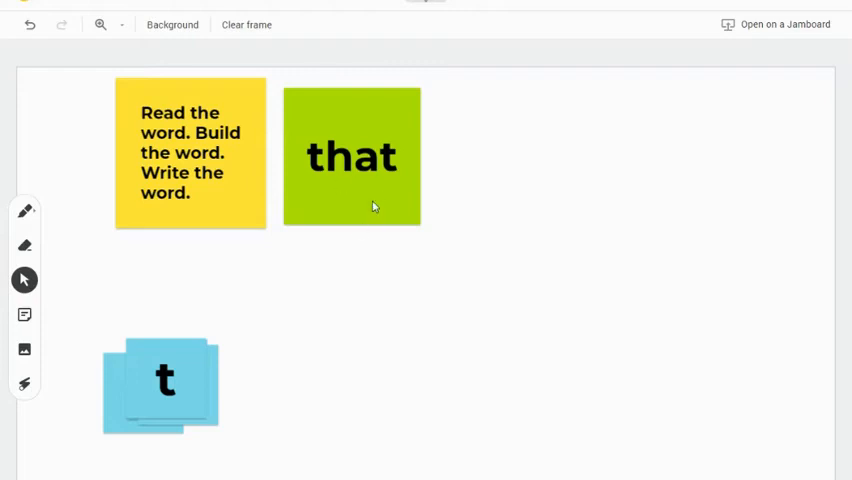
- Arrange the letter tiles into t-h-a-t, handwrite 'that' beside the green card, and advance
drag(164, 380, 290, 312)
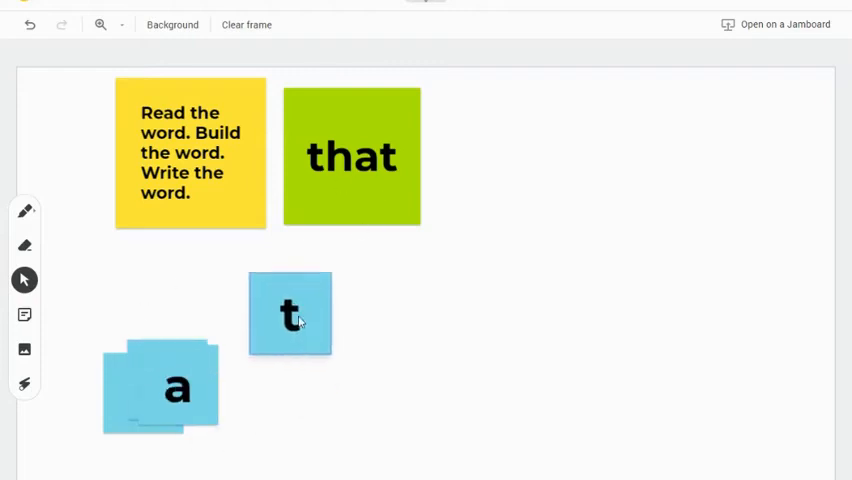
drag(160, 384, 504, 324)
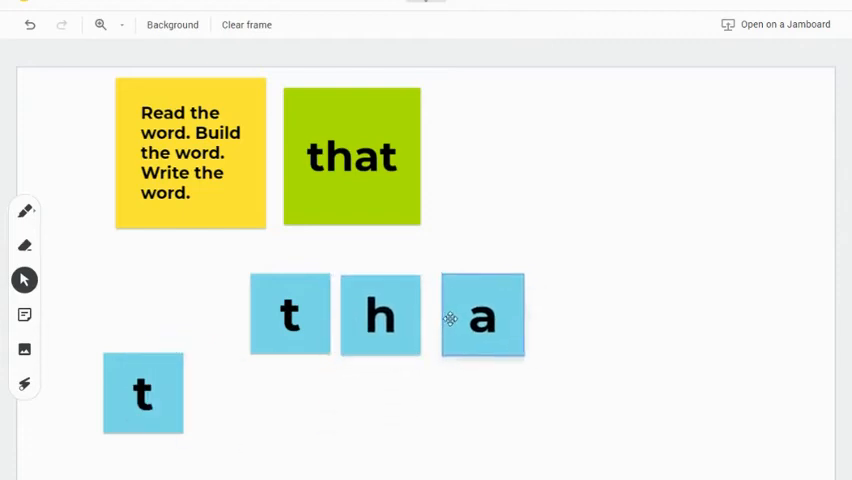
drag(144, 392, 568, 316)
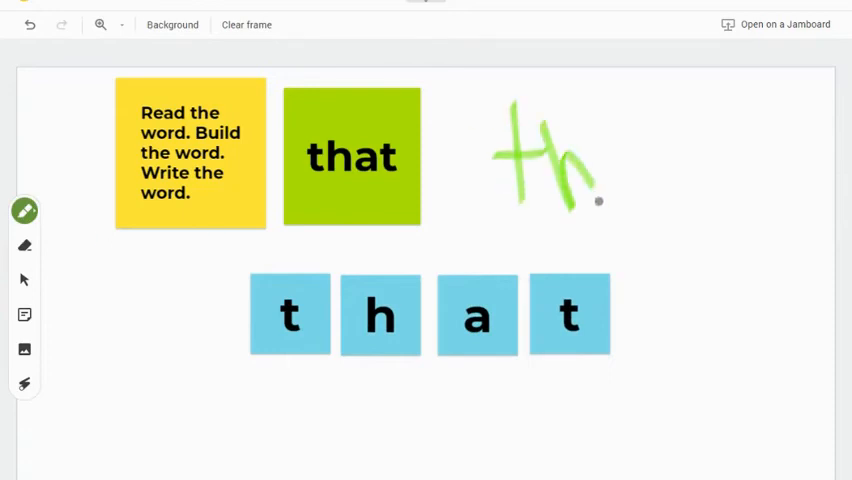
drag(596, 200, 720, 140)
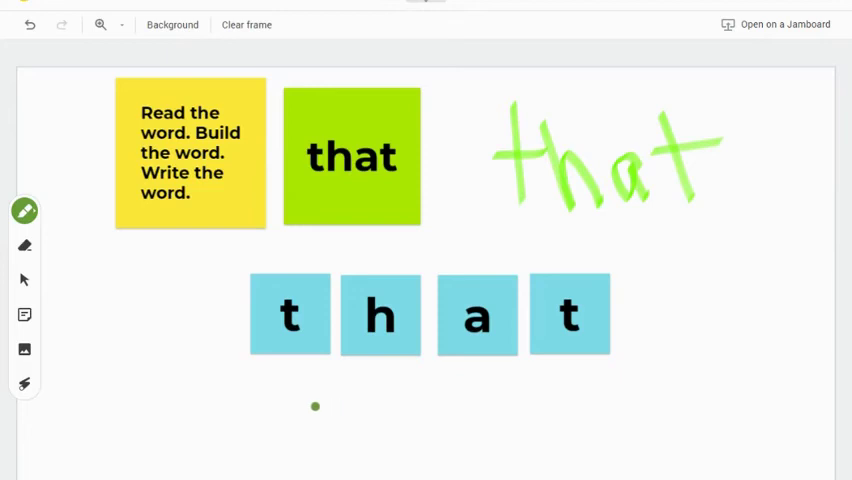
mouse_move(188, 164)
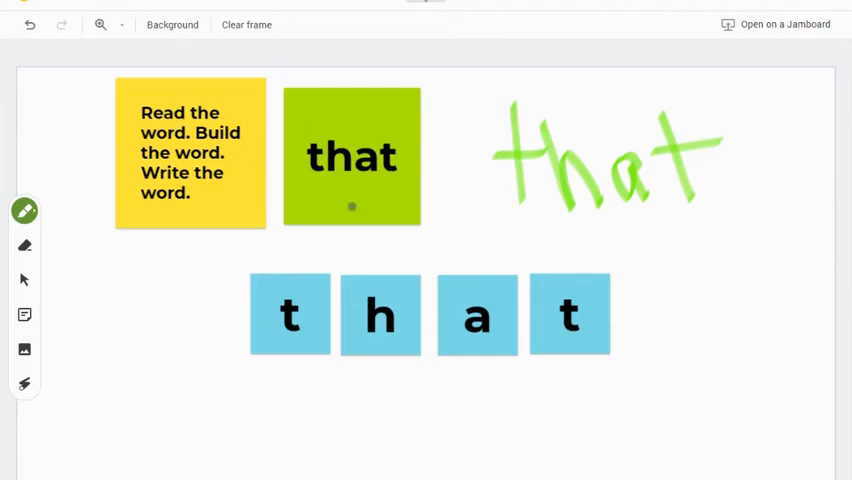
mouse_move(332, 374)
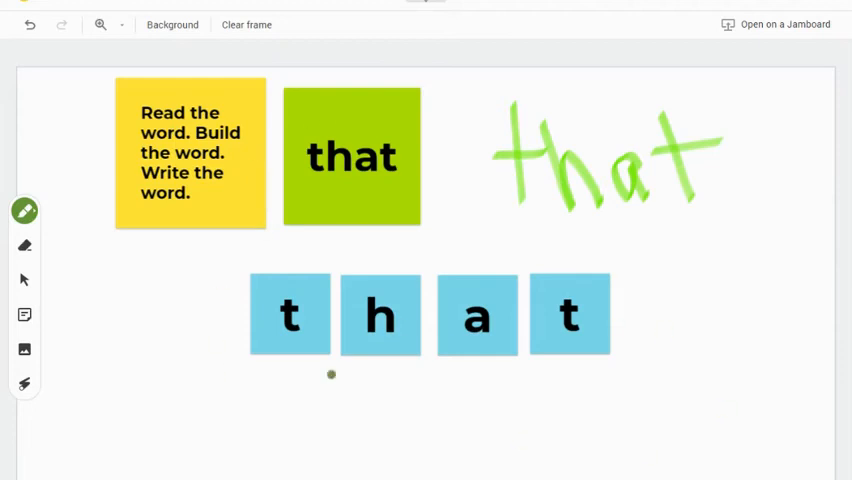
mouse_move(256, 372)
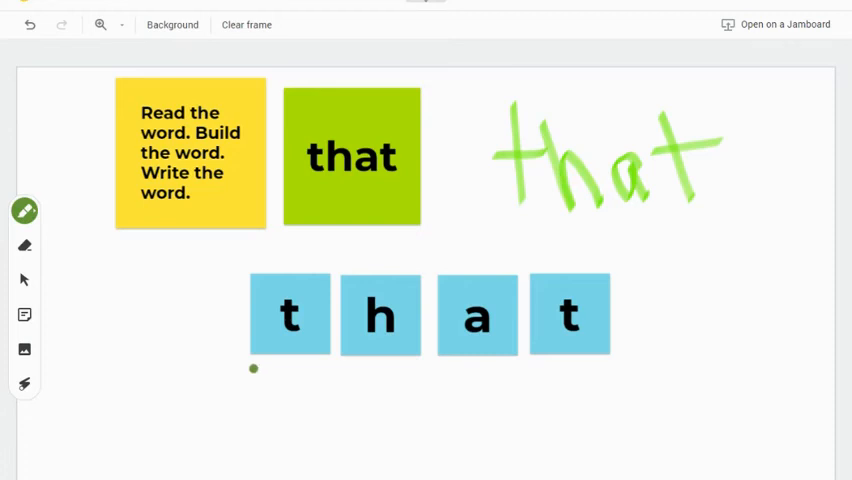
click(484, 12)
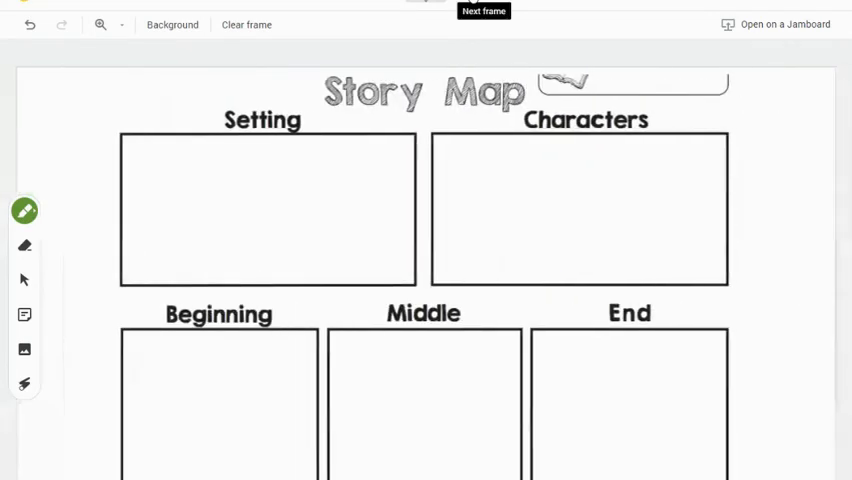
mouse_move(24, 210)
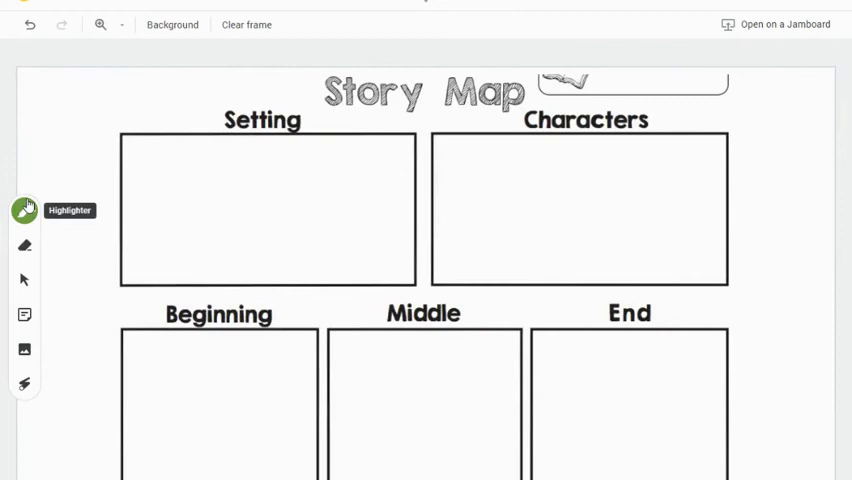
mouse_move(24, 280)
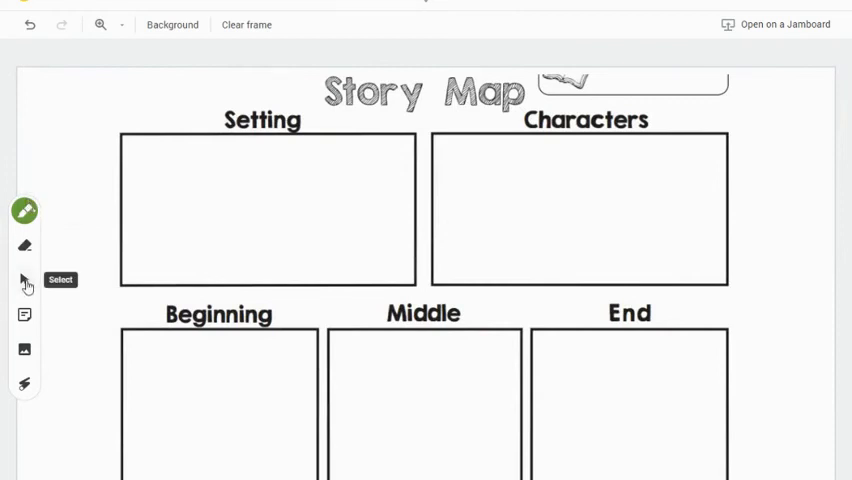
mouse_move(24, 316)
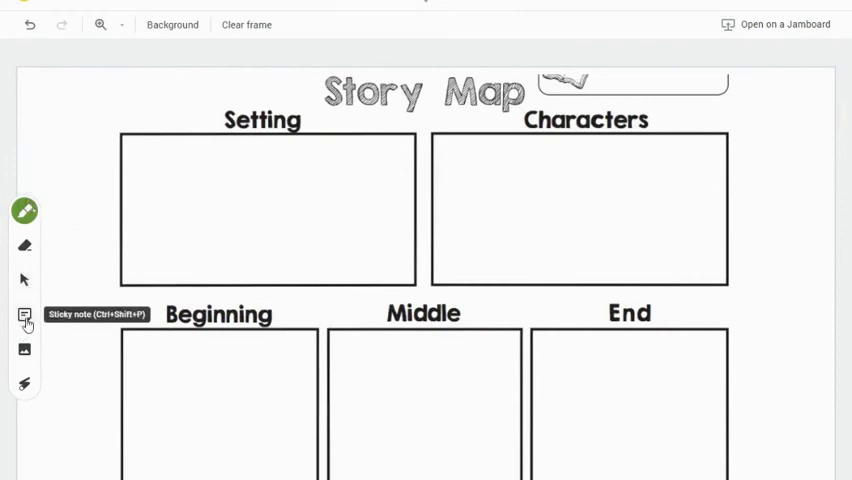
- Create a blue sticky note reading 'Farm' for the Setting box
click(24, 314)
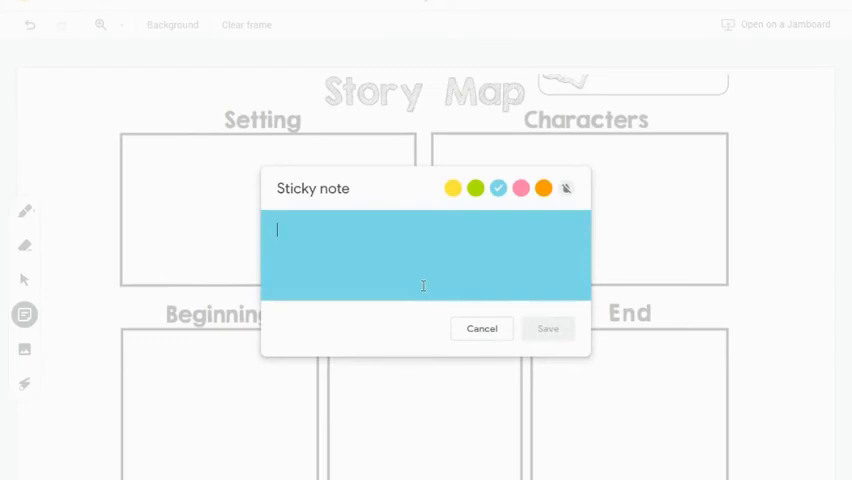
text(Farm)
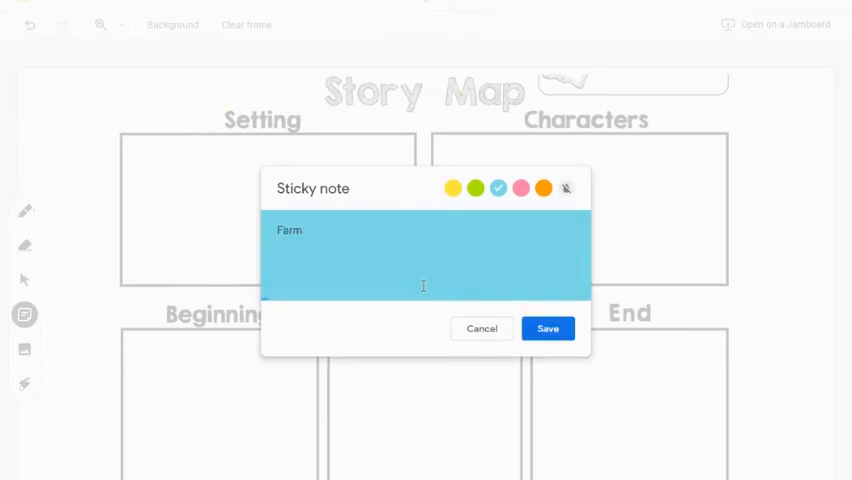
click(548, 328)
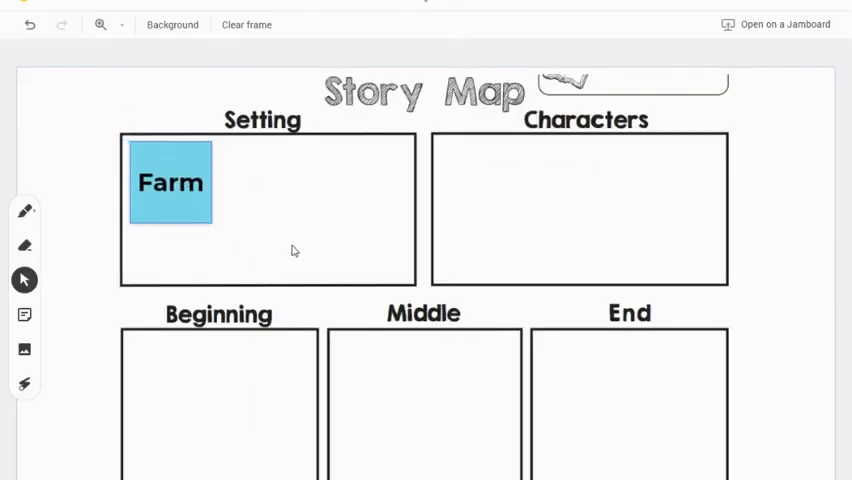
mouse_move(280, 400)
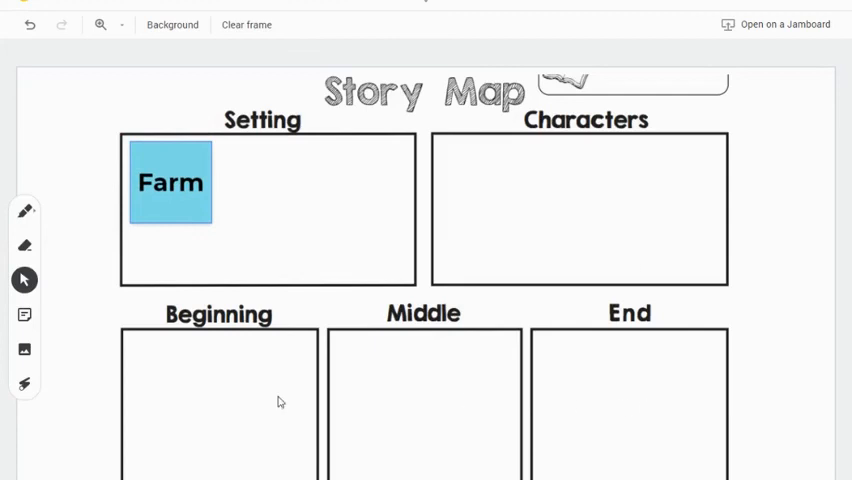
mouse_move(458, 308)
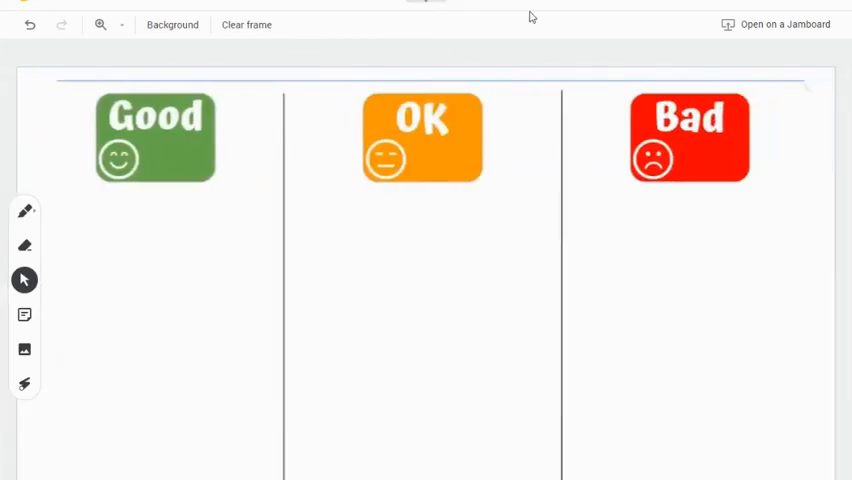
mouse_move(456, 368)
text(K)
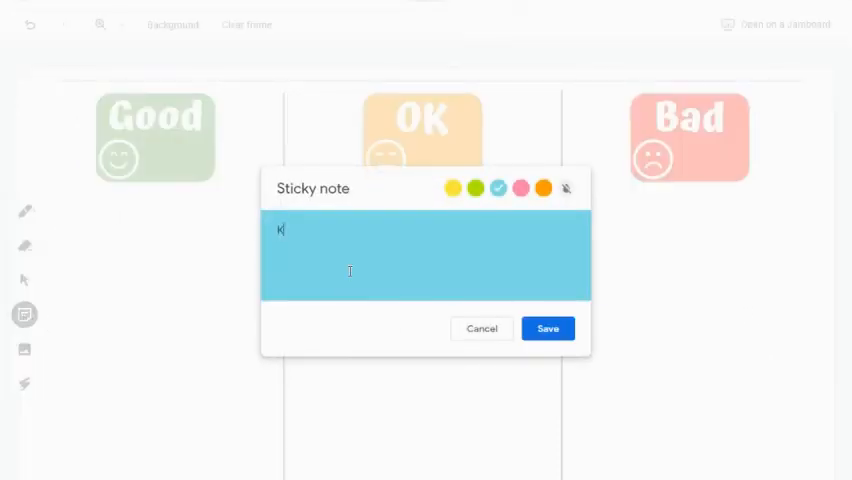
- Create a blue 'Kerri' sticky note under the Good column and deselect it
text(erri)
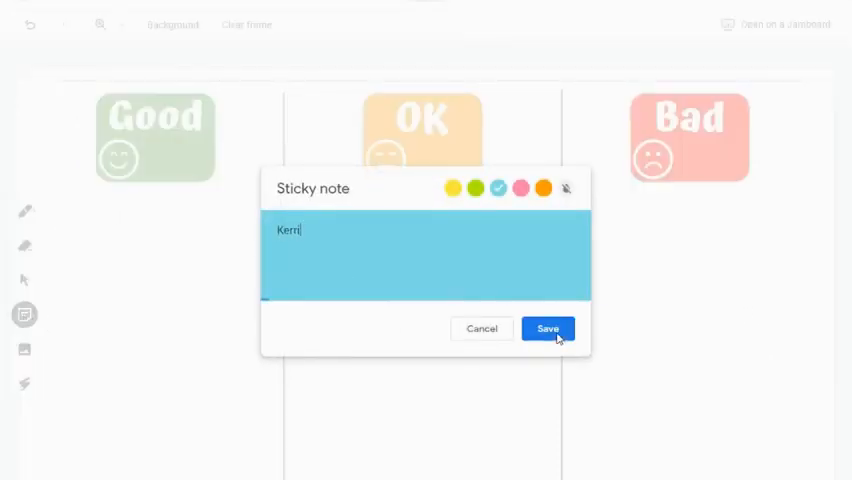
click(548, 328)
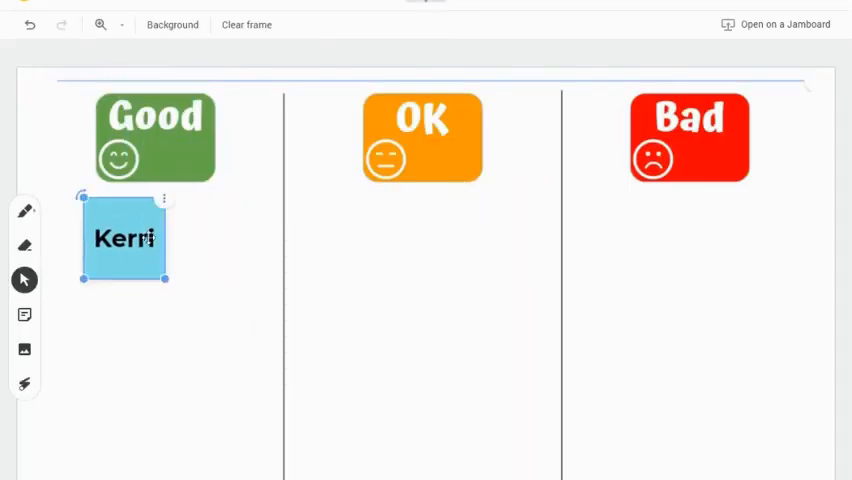
click(202, 282)
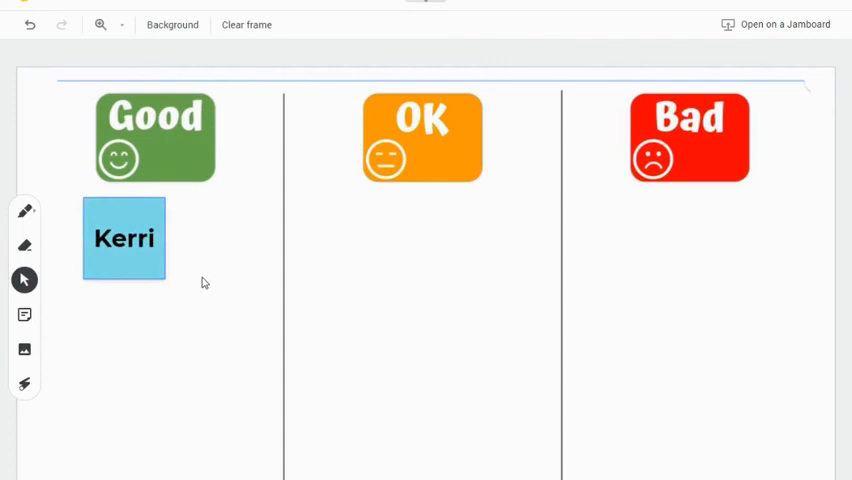